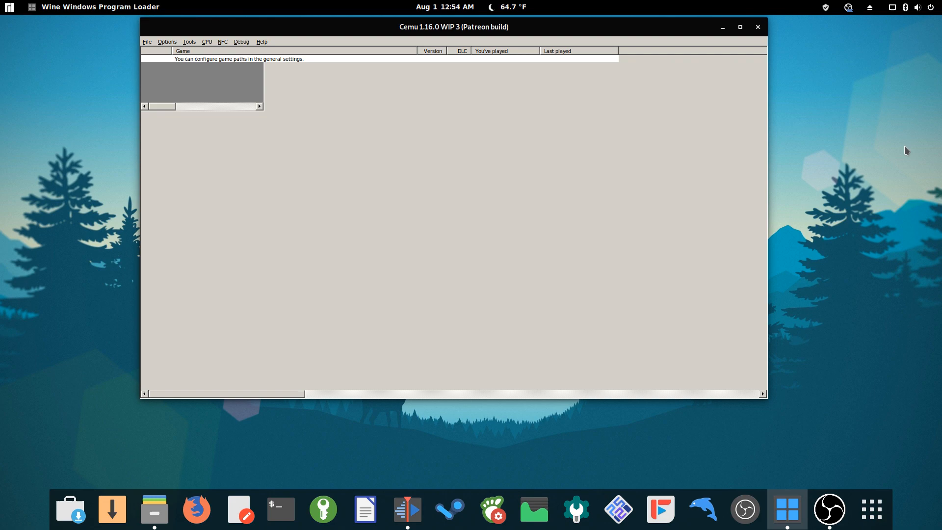
pyautogui.moveTo(482, 55)
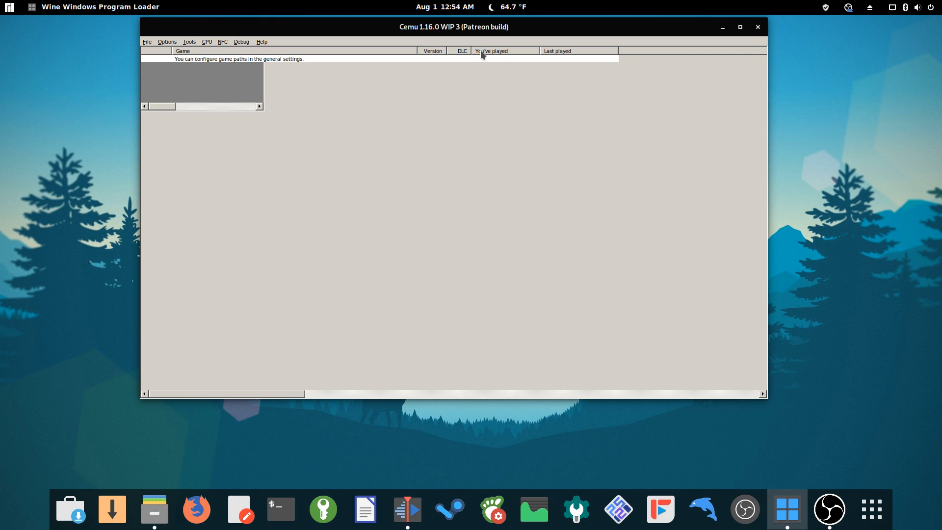
pyautogui.moveTo(261, 45)
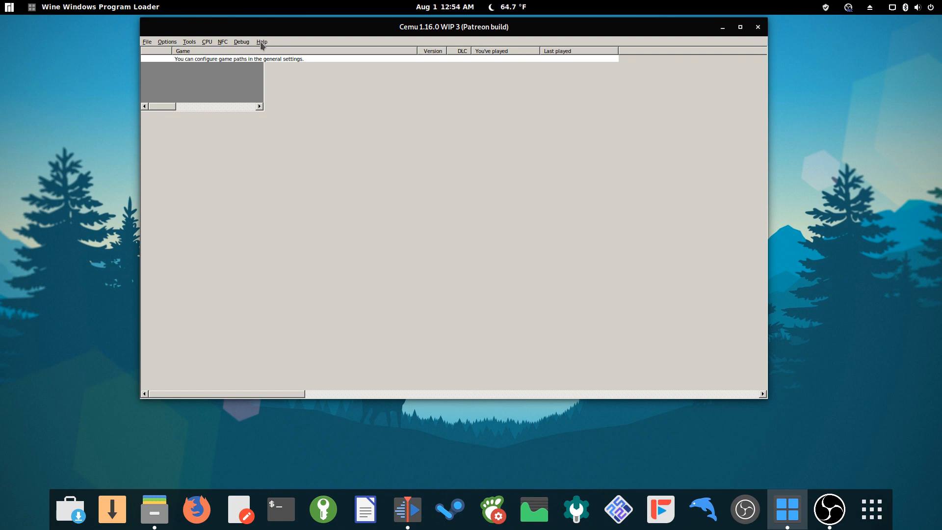
pyautogui.moveTo(120, 44)
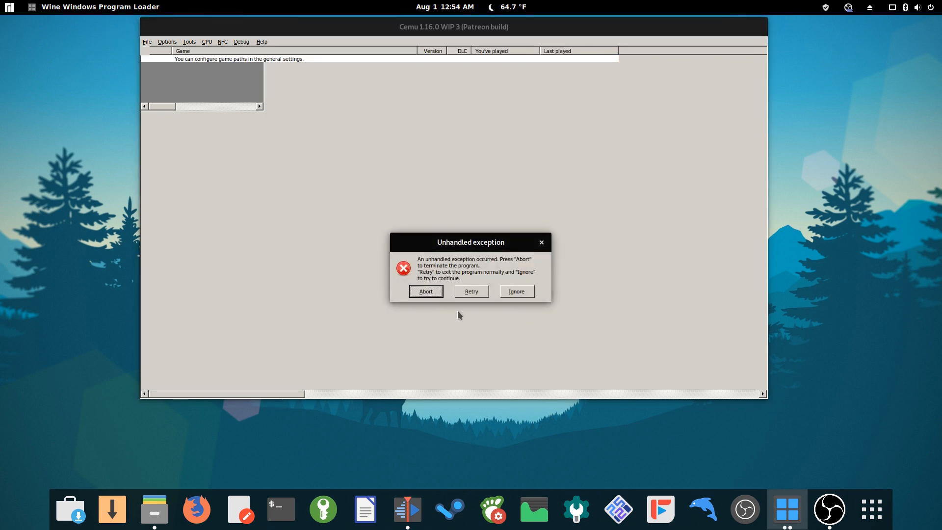
pyautogui.moveTo(540, 305)
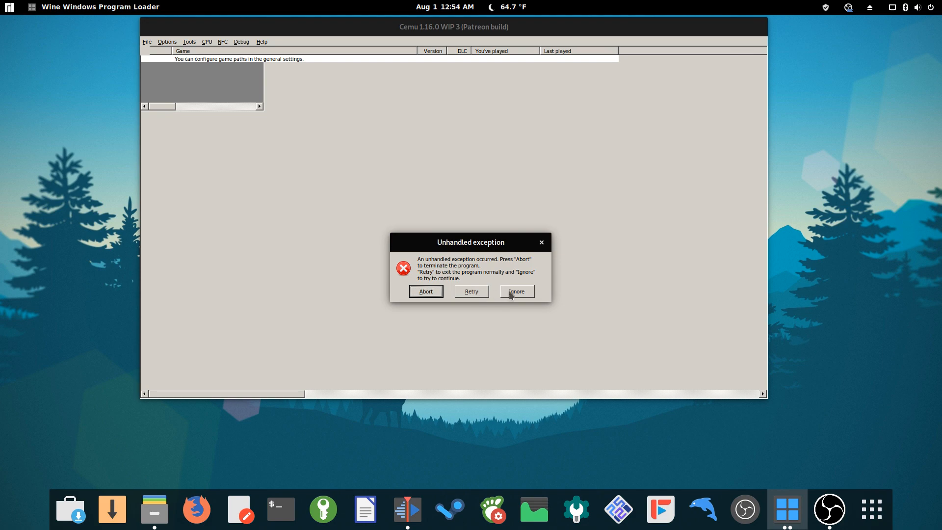
# Choose Ignore on the Unhandled exception dialog to try continuing the game boot
pyautogui.click(517, 291)
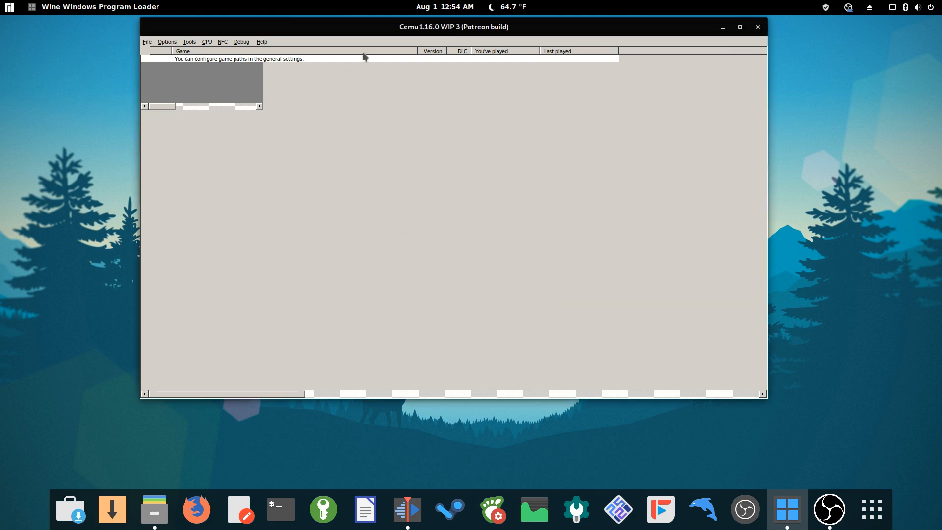
pyautogui.moveTo(334, 29)
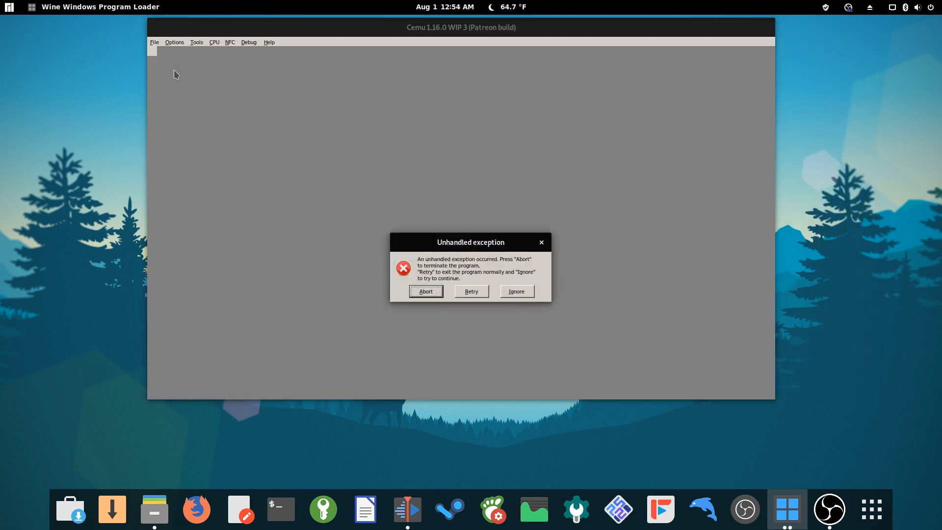
pyautogui.moveTo(540, 320)
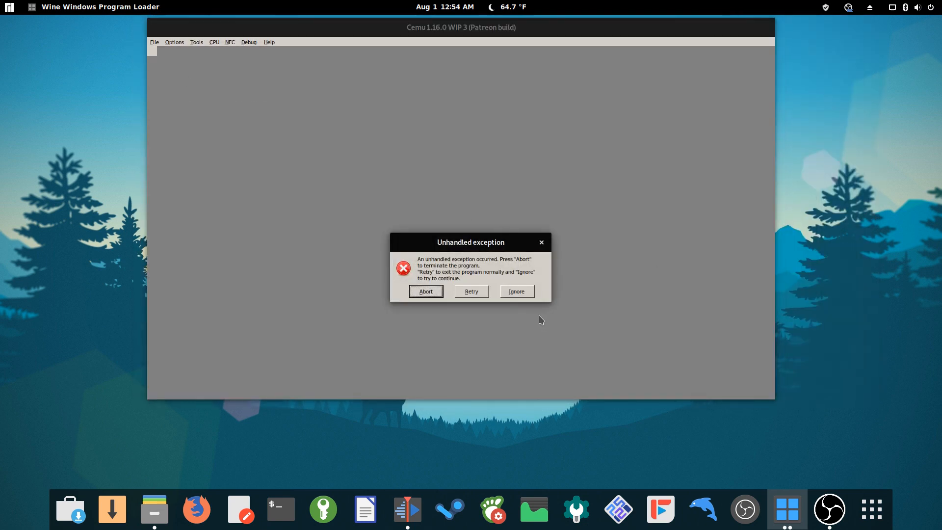
pyautogui.moveTo(496, 290)
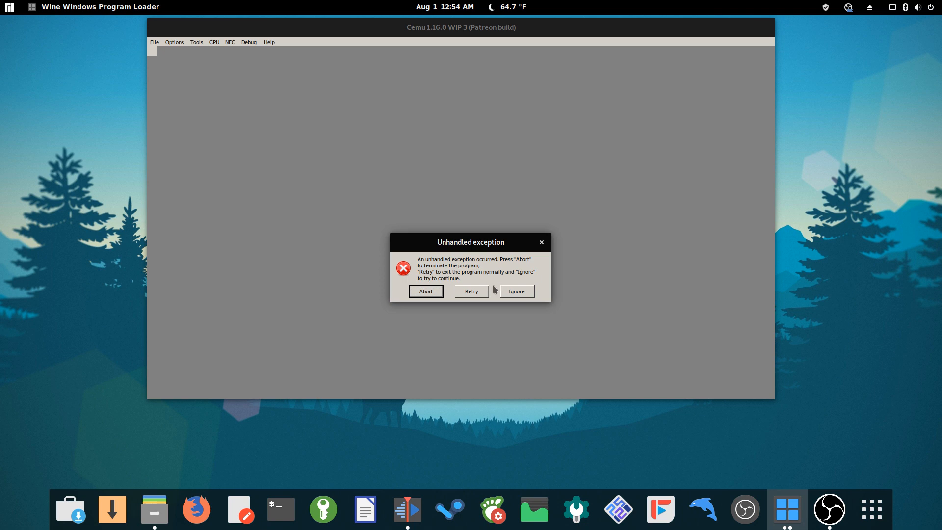
pyautogui.moveTo(388, 300)
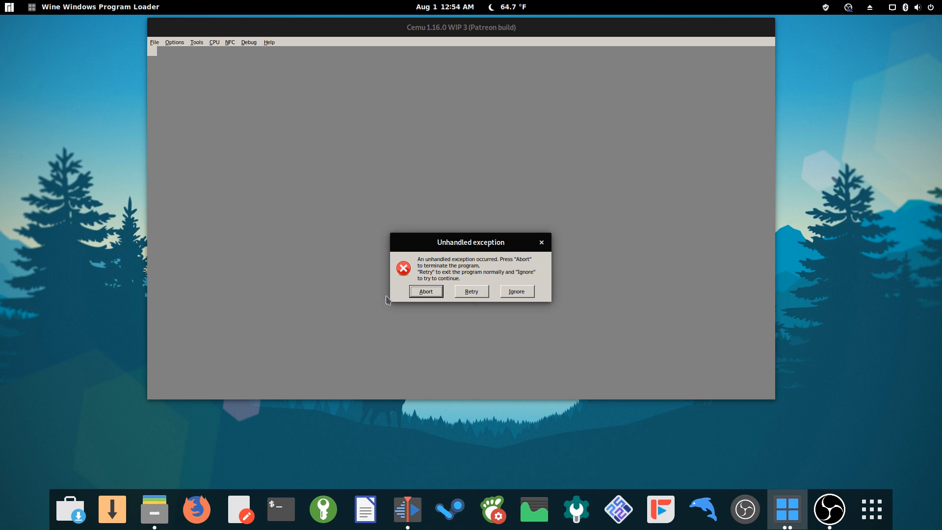
# Choose Abort on the repeated exception dialog, terminating Cemu and returning to the desktop
pyautogui.click(426, 292)
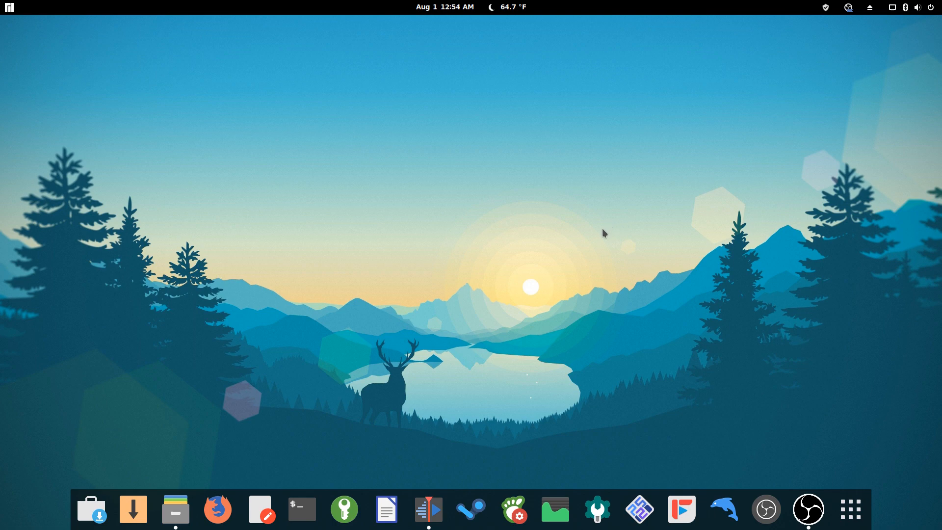
pyautogui.moveTo(602, 229)
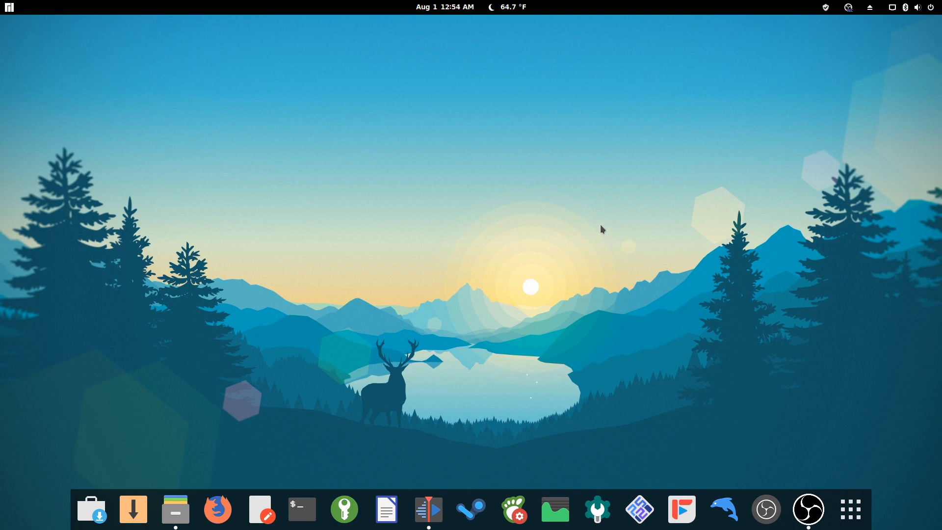
pyautogui.moveTo(613, 241)
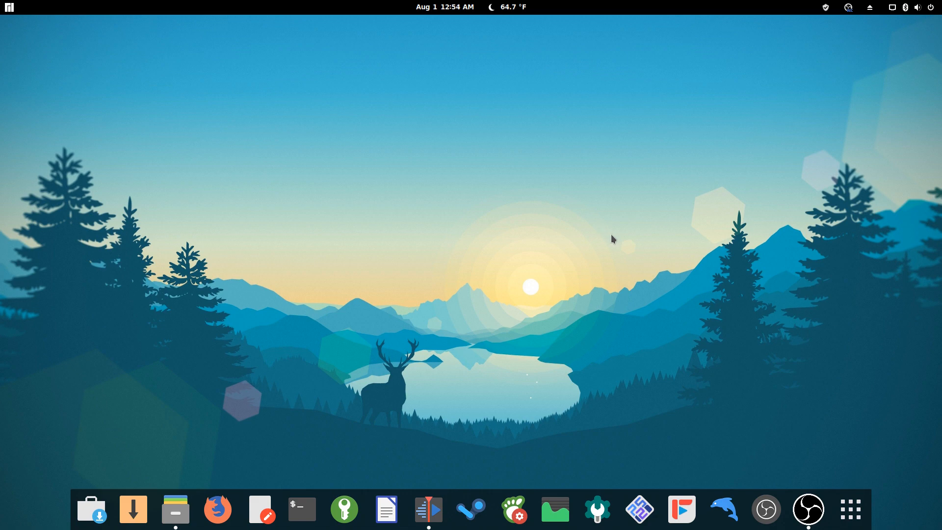